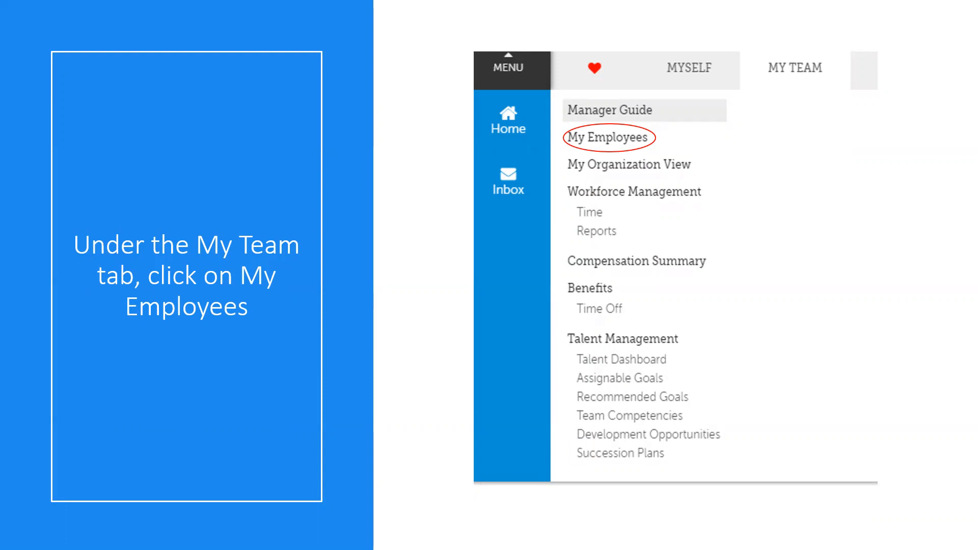
# - Show the slide directing managers to My Employees under the My Team tab
pyautogui.click(609, 138)
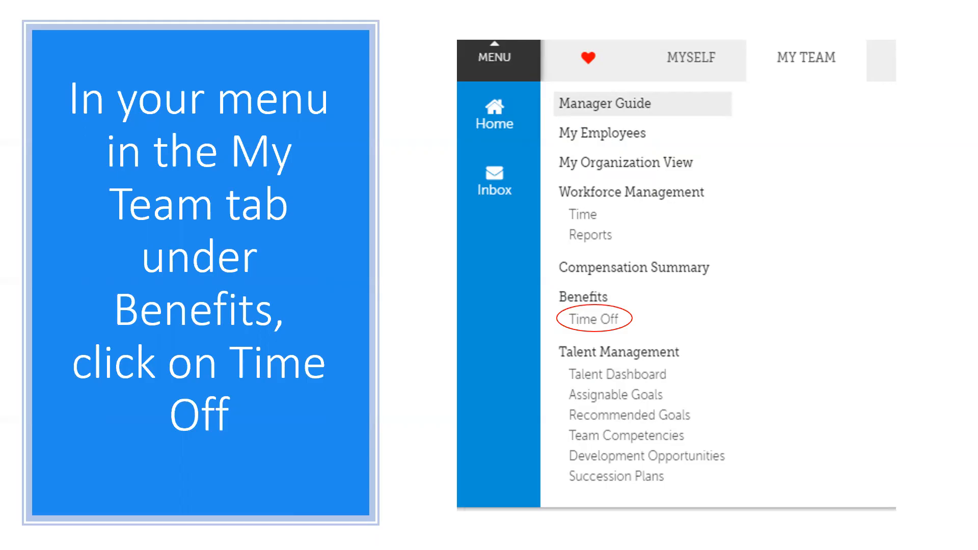
# - Show the slide pointing to Time Off under Benefits in the My Team menu
pyautogui.click(593, 319)
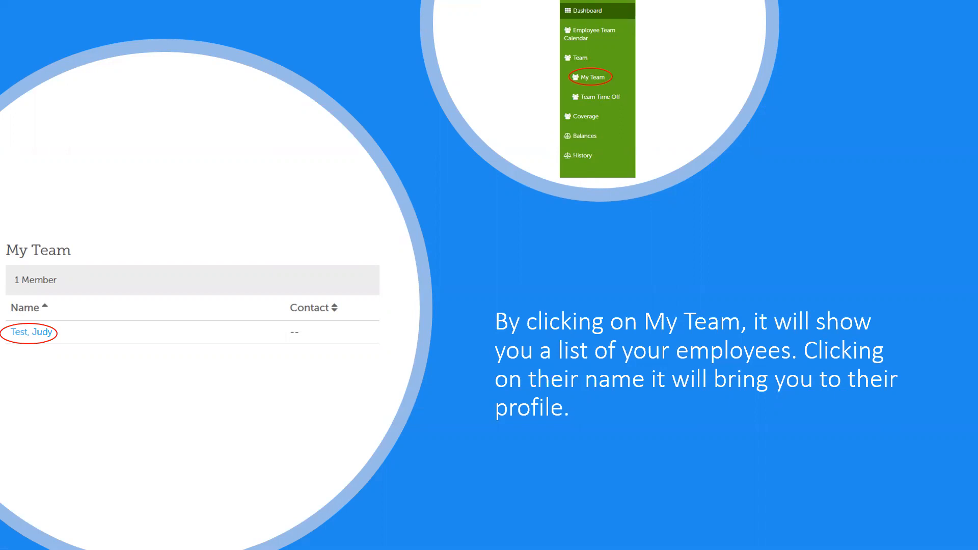
# - Show the slide on the green side menu's My Team entry listing employees with profile links
pyautogui.click(31, 332)
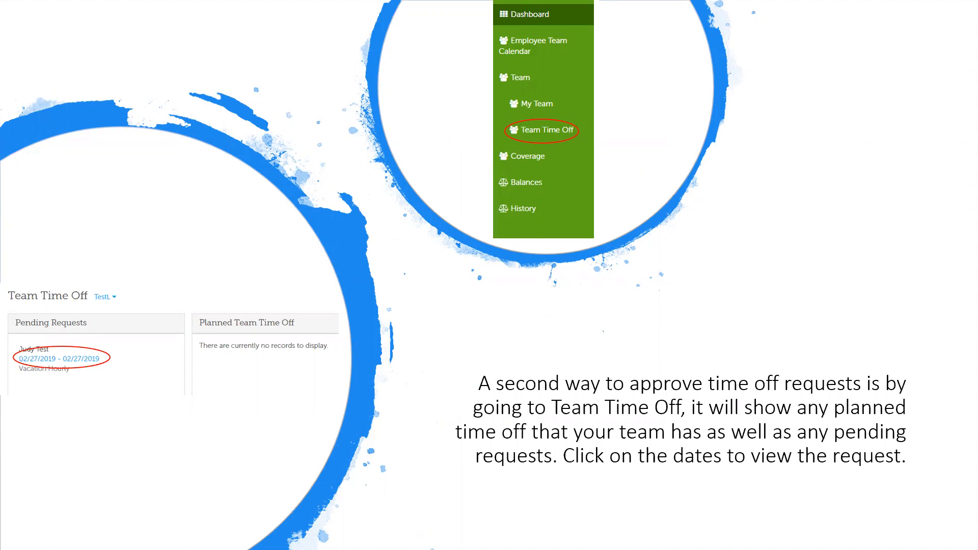
# - Show the Team Time Off slide with planned and pending panels, opening requests by their dates
pyautogui.click(60, 357)
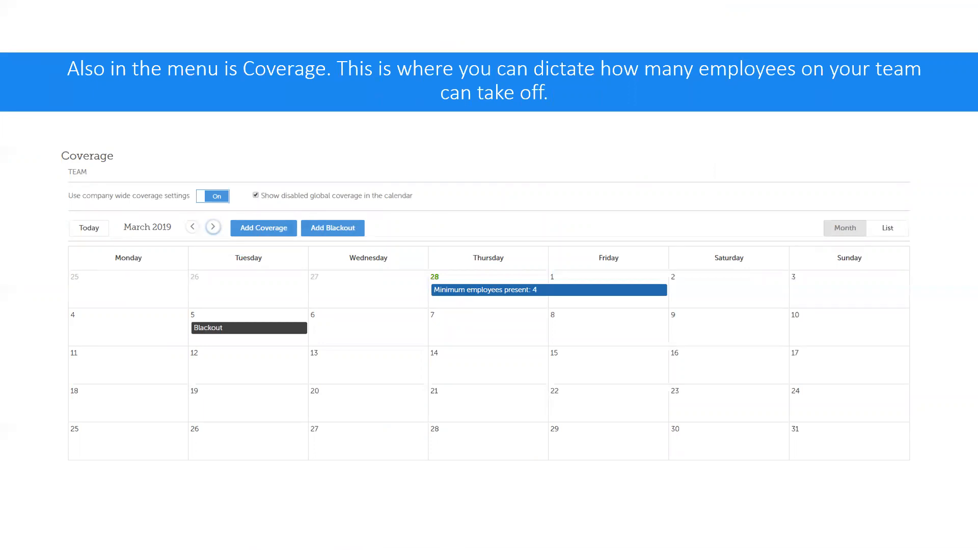
# - Move past the Coverage calendar to the Add Coverage form slide with dates, job and employee counts
pyautogui.click(263, 227)
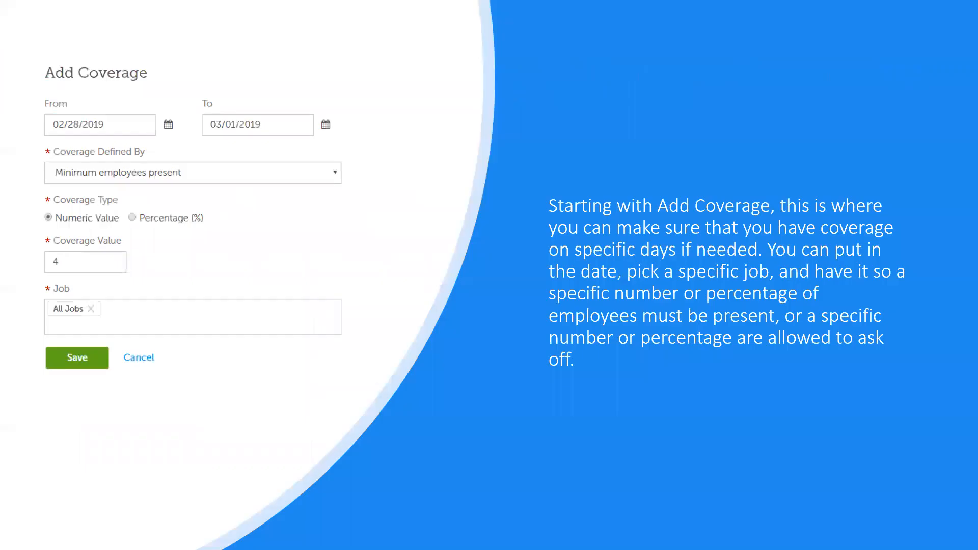